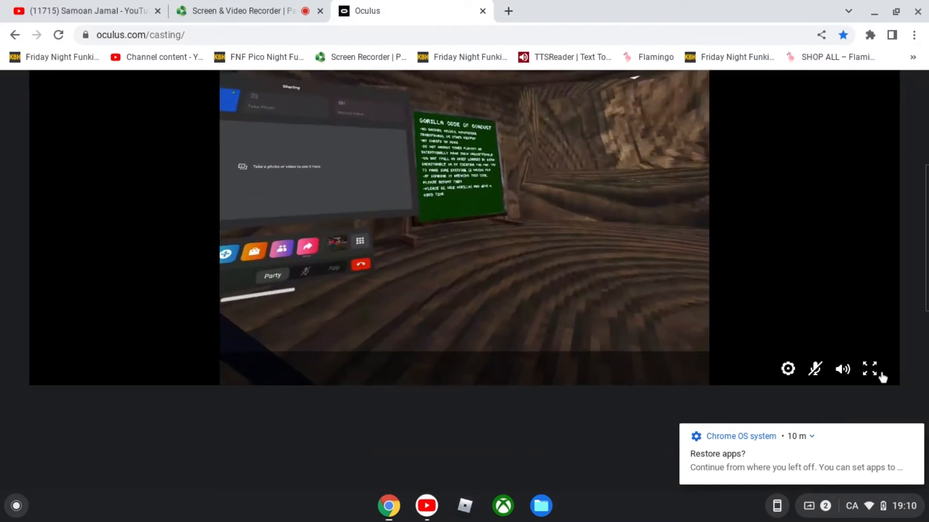
- Show the cast Gorilla Tag headset feed fullscreen in Chrome
left_click(869, 369)
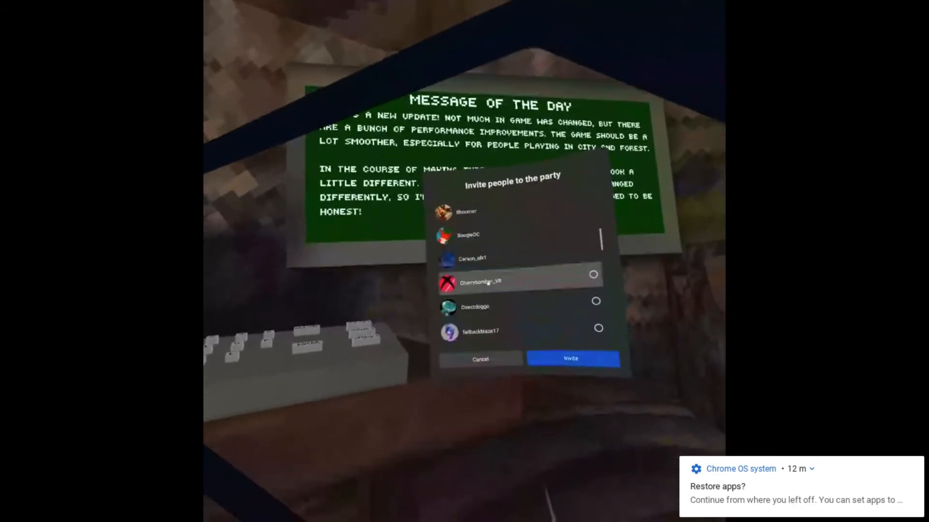
scroll("down", 3)
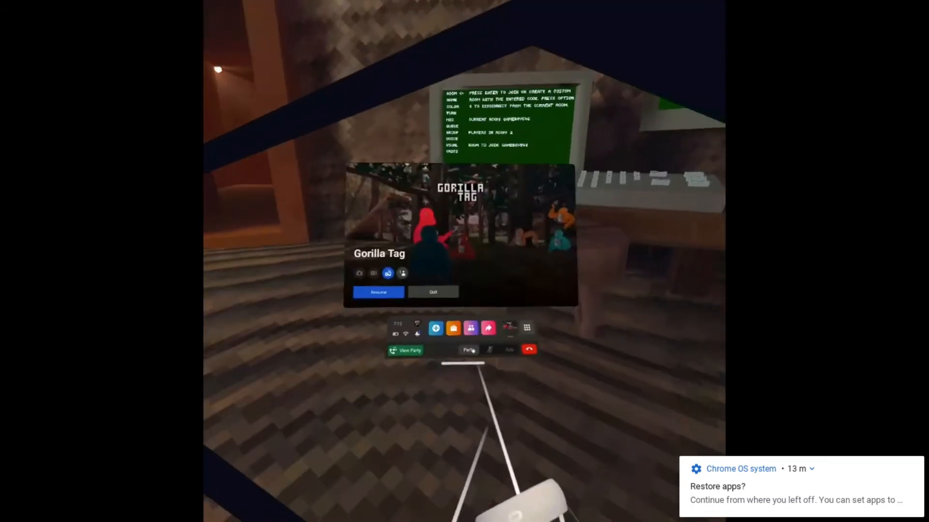
left_click(378, 292)
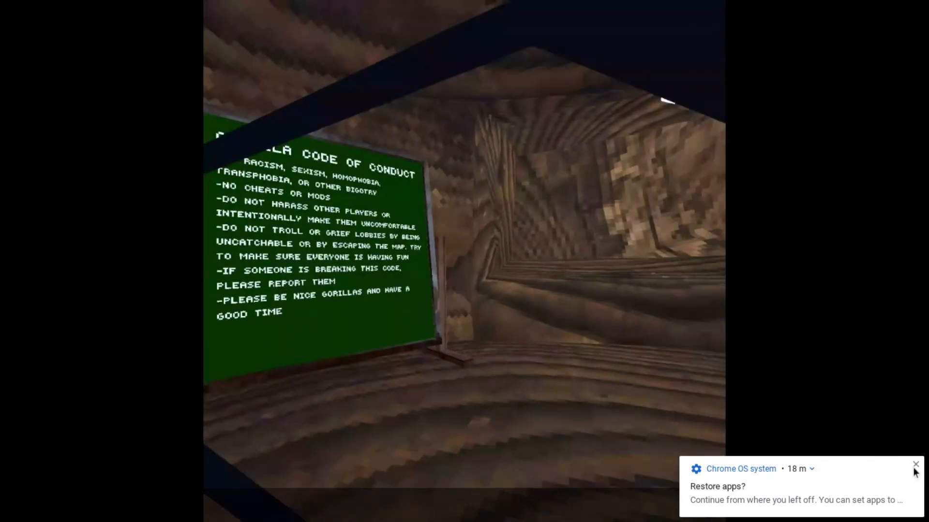
left_click(914, 465)
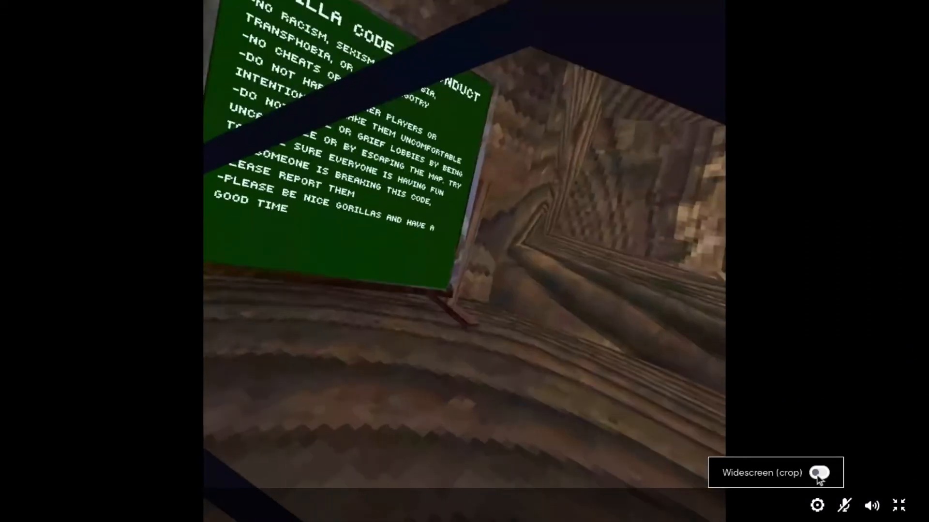
- Turn the Widescreen (crop) toggle on so the cast fills the full frame width
left_click(820, 473)
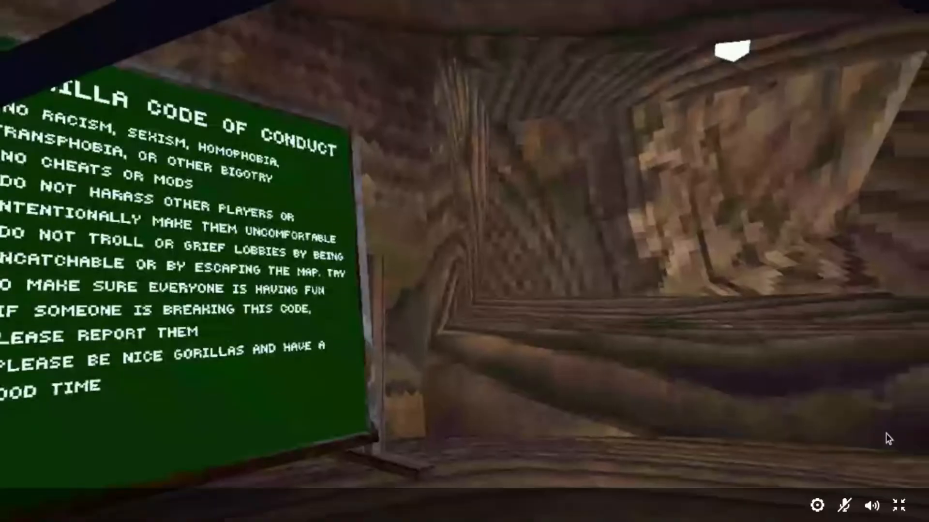
left_click(817, 473)
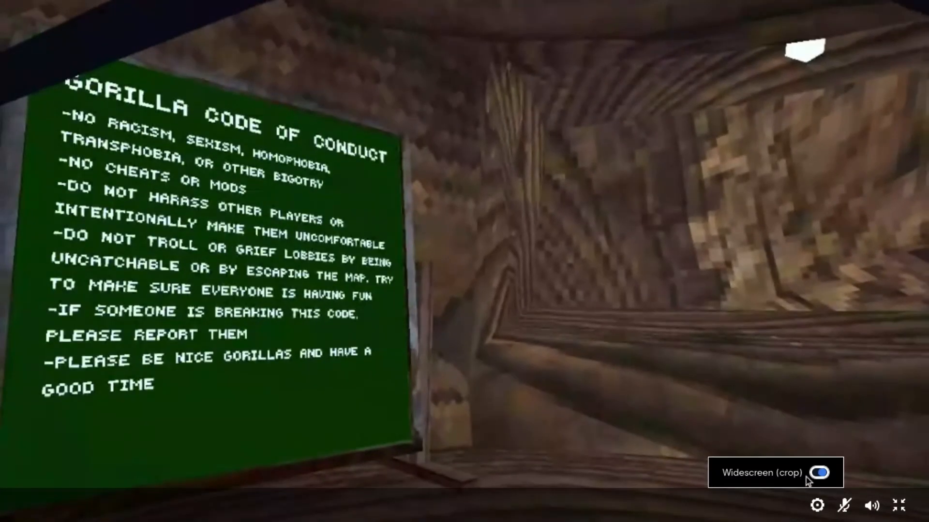